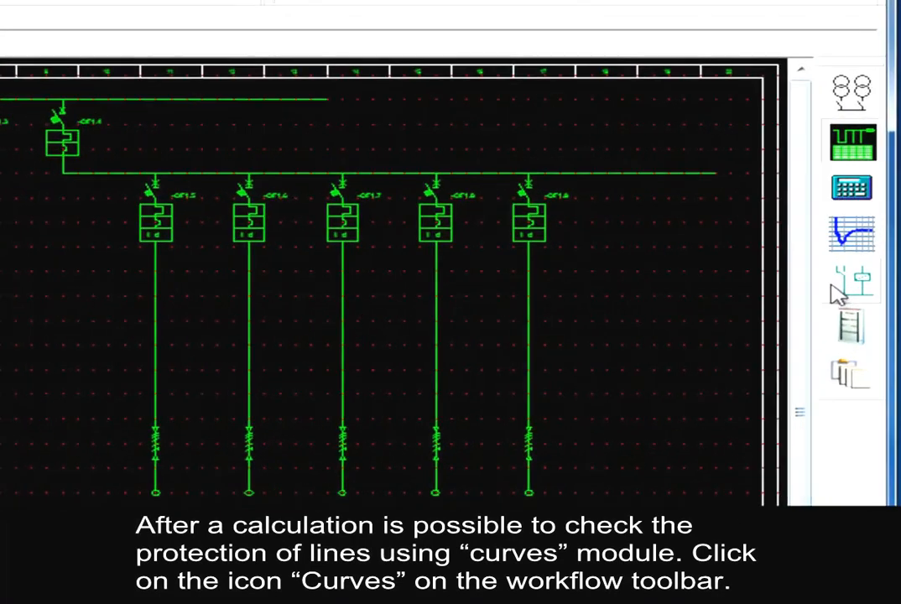
mouse_move(853, 235)
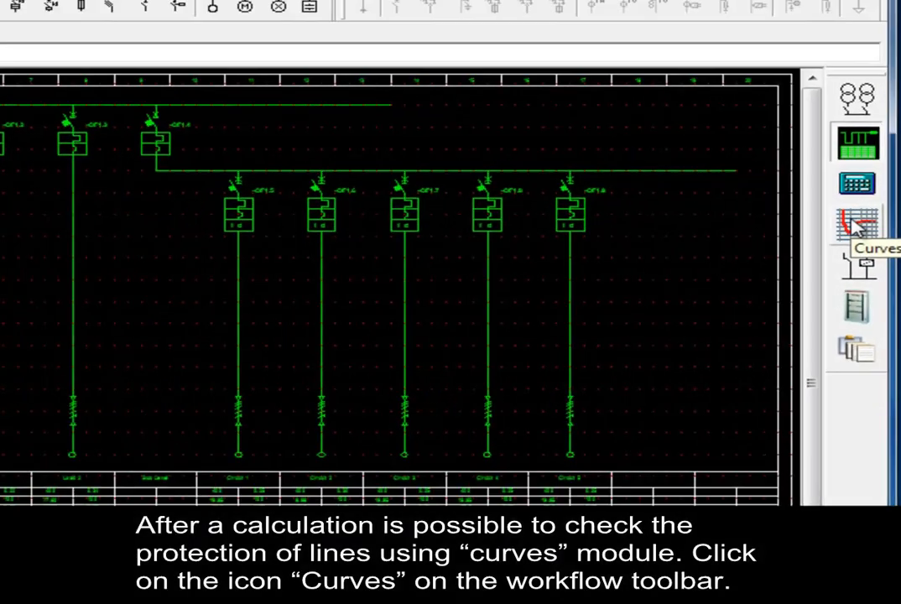
Open the Curves module from the workflow toolbar to plot the device's LLL time-current curve.
click(858, 225)
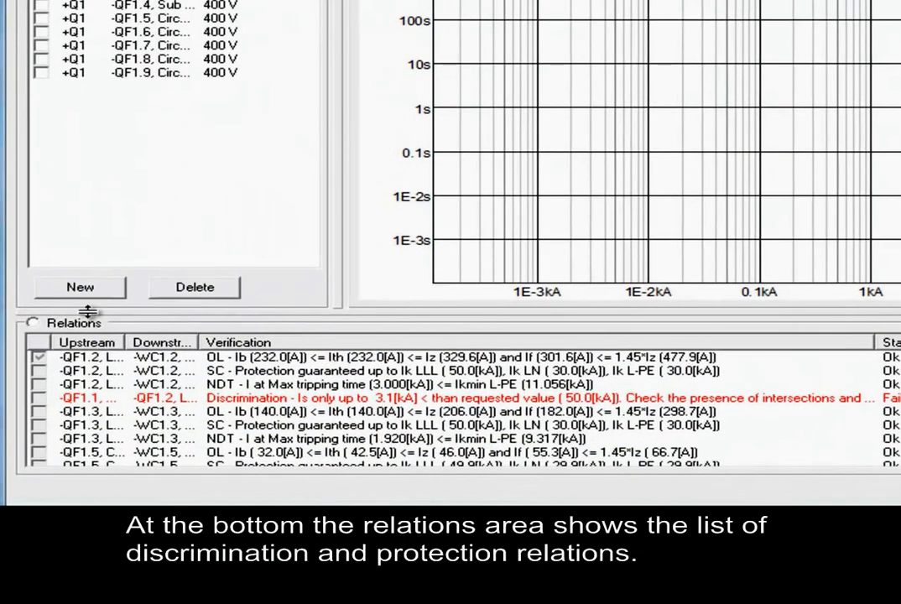
mouse_move(149, 338)
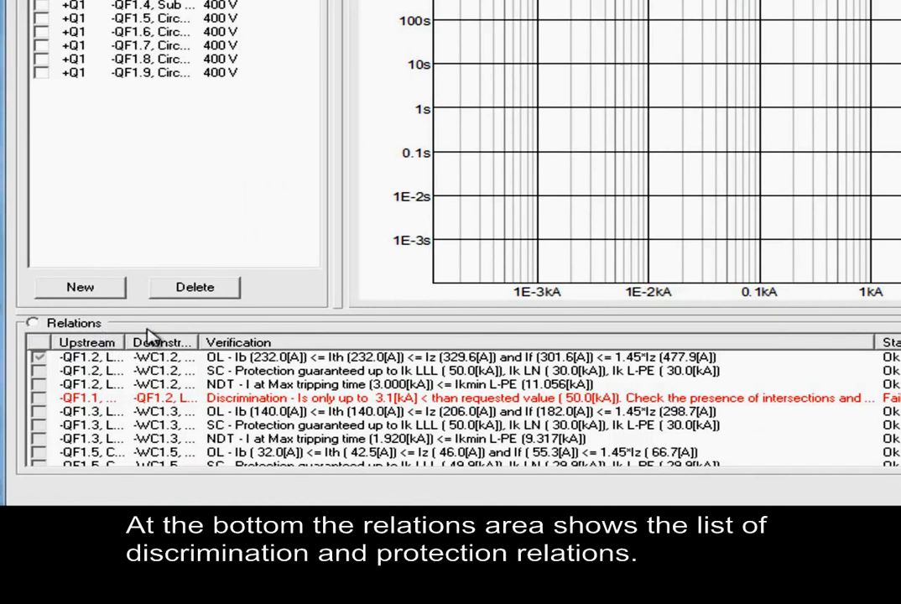
mouse_move(255, 339)
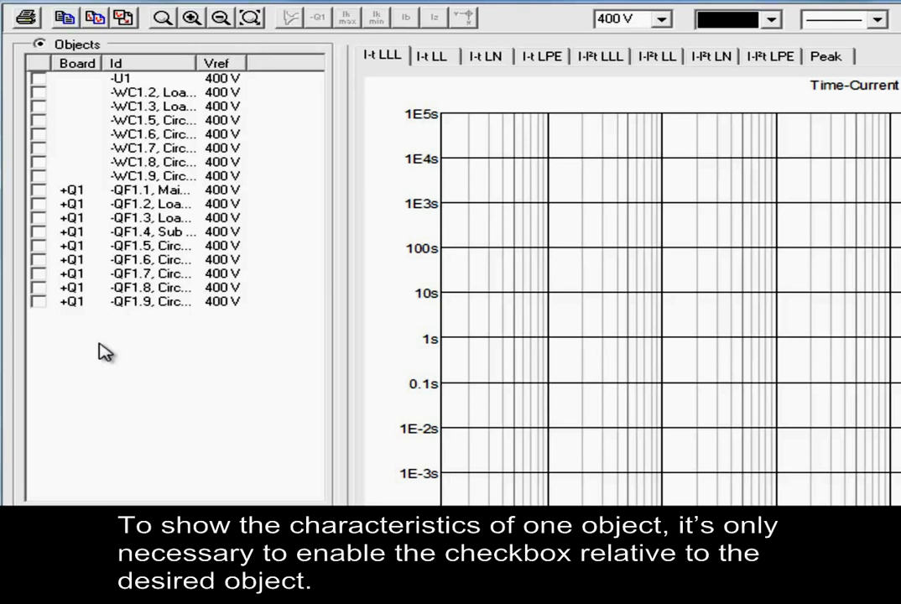
mouse_move(84, 339)
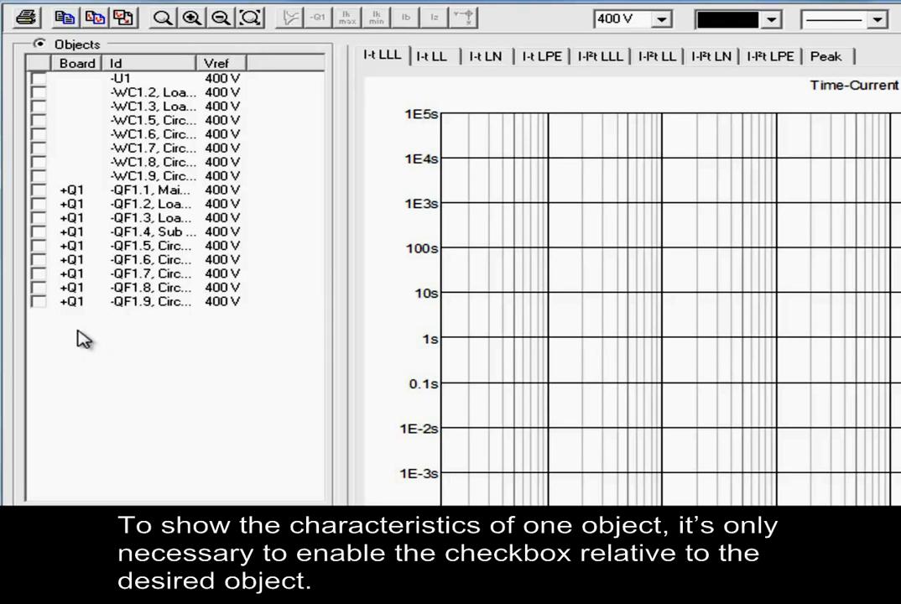
mouse_move(47, 199)
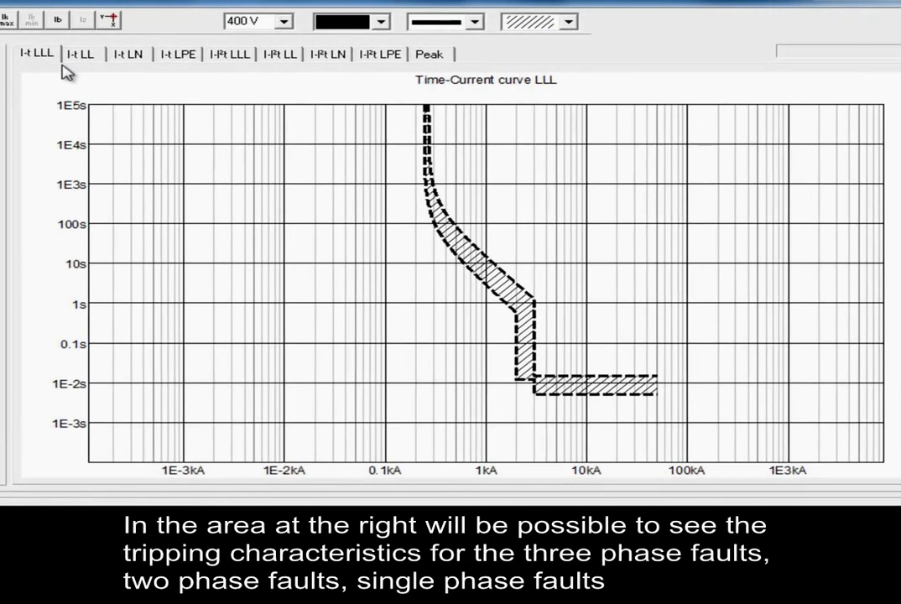
mouse_move(80, 66)
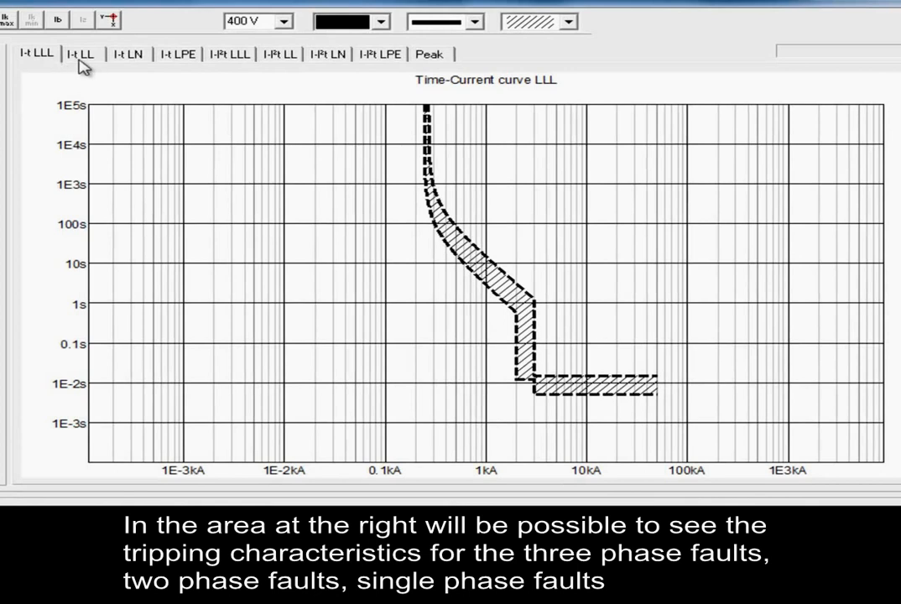
mouse_move(97, 69)
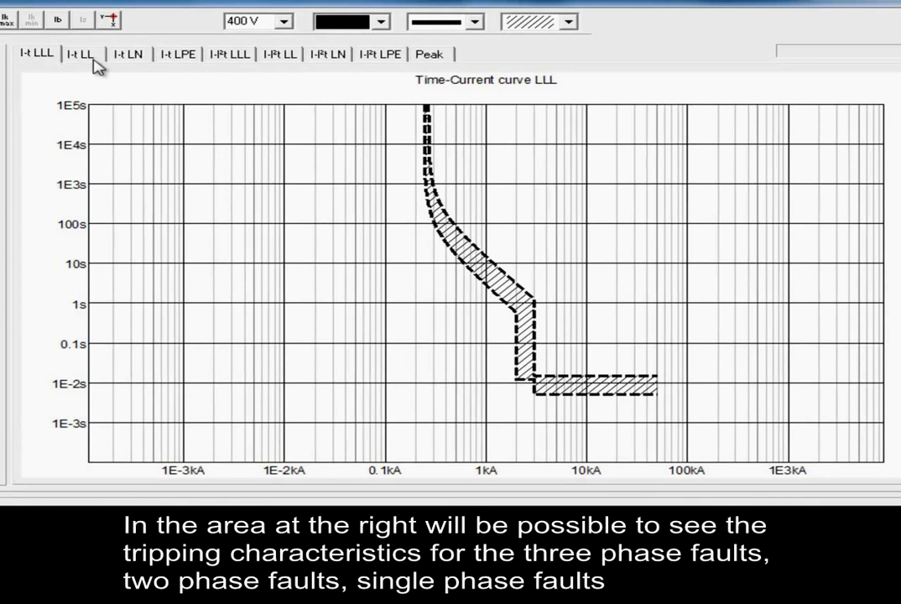
Step through the I-t LN, LPE and I²t LLL, LN, LPE curve views for the device.
click(128, 54)
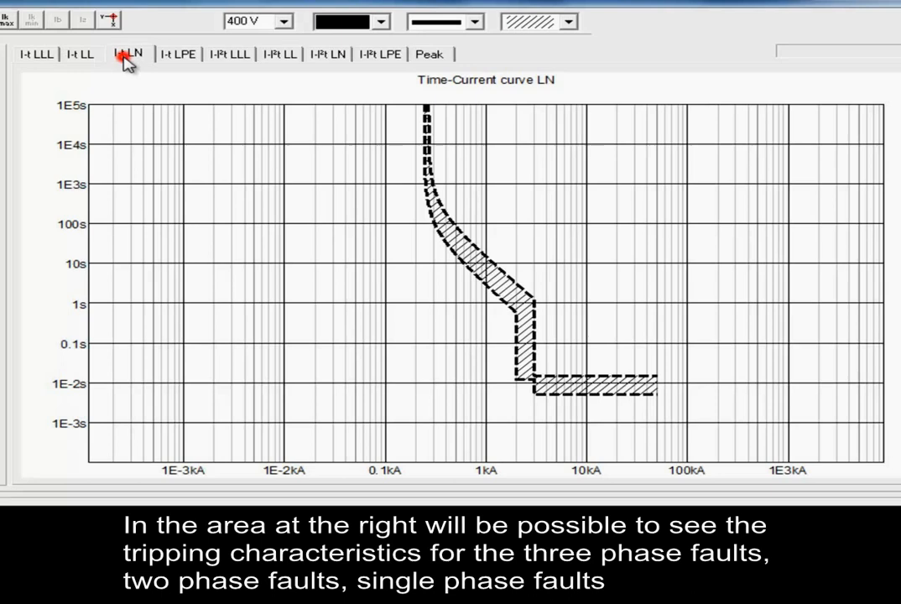
mouse_move(185, 61)
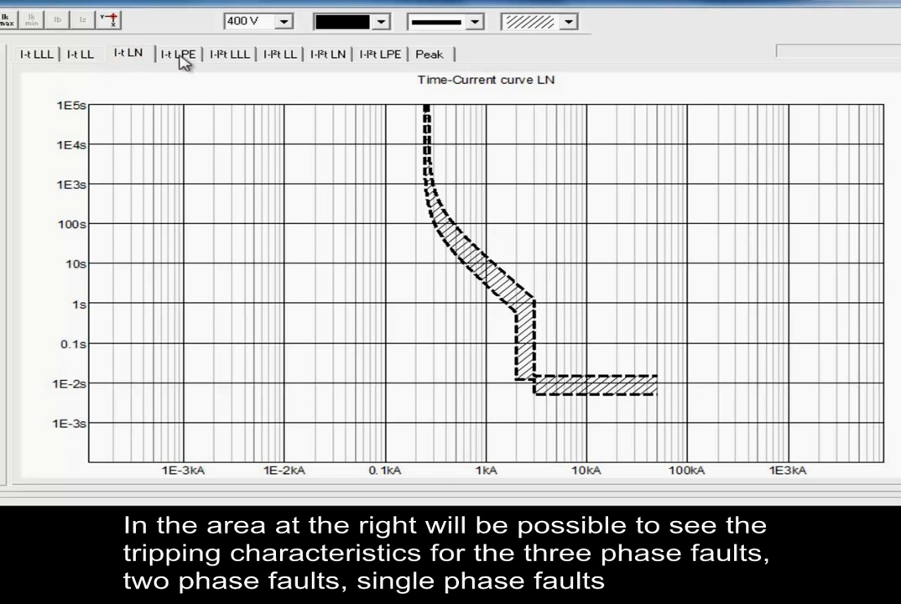
click(178, 53)
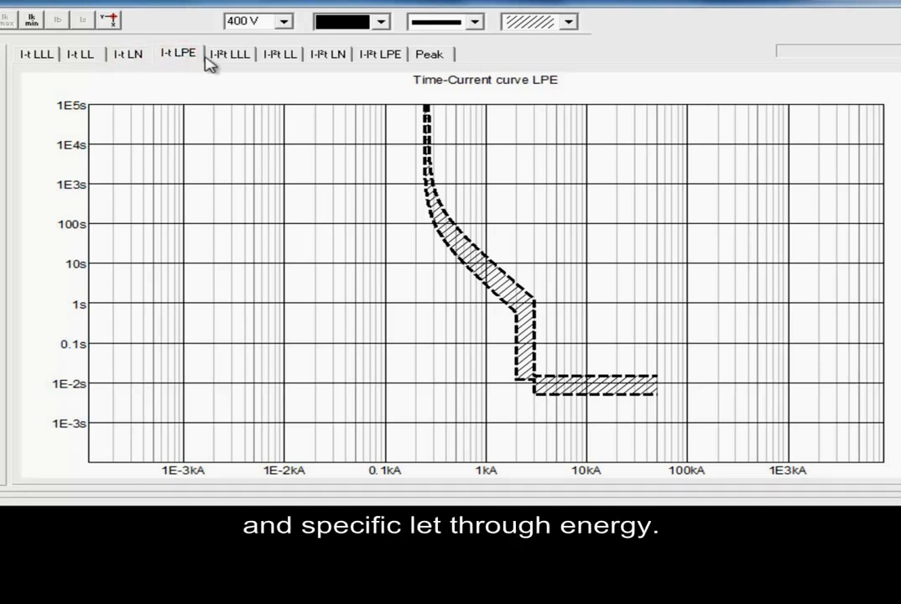
click(229, 54)
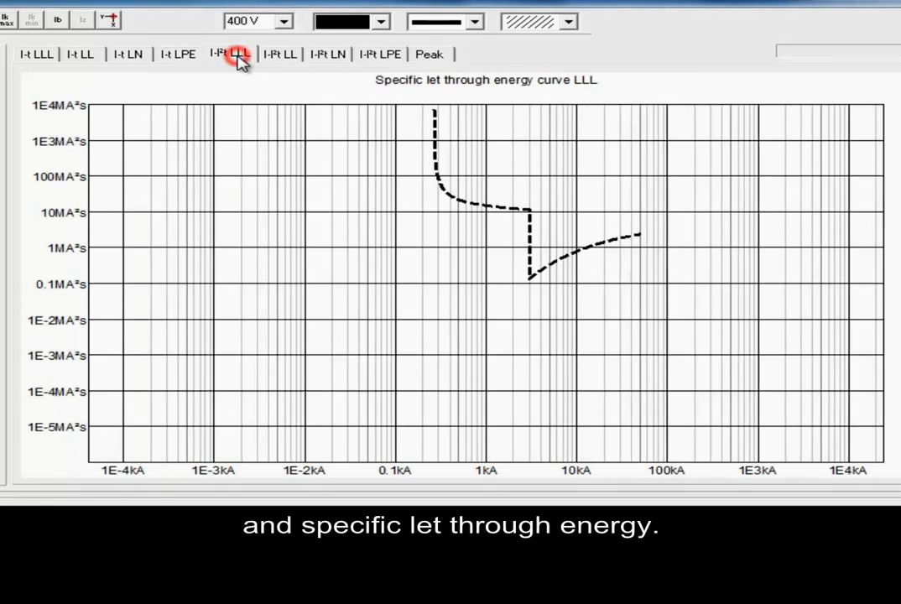
click(329, 54)
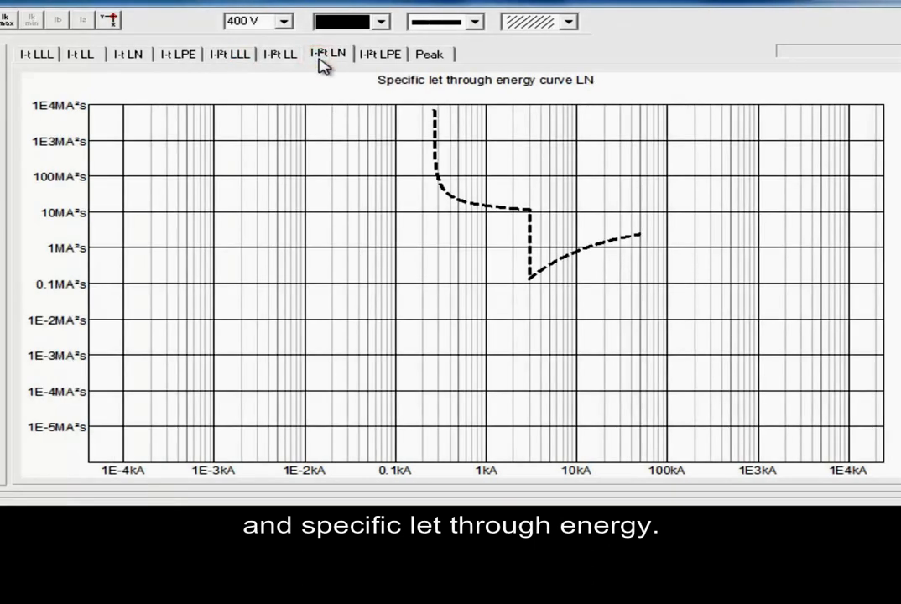
click(379, 53)
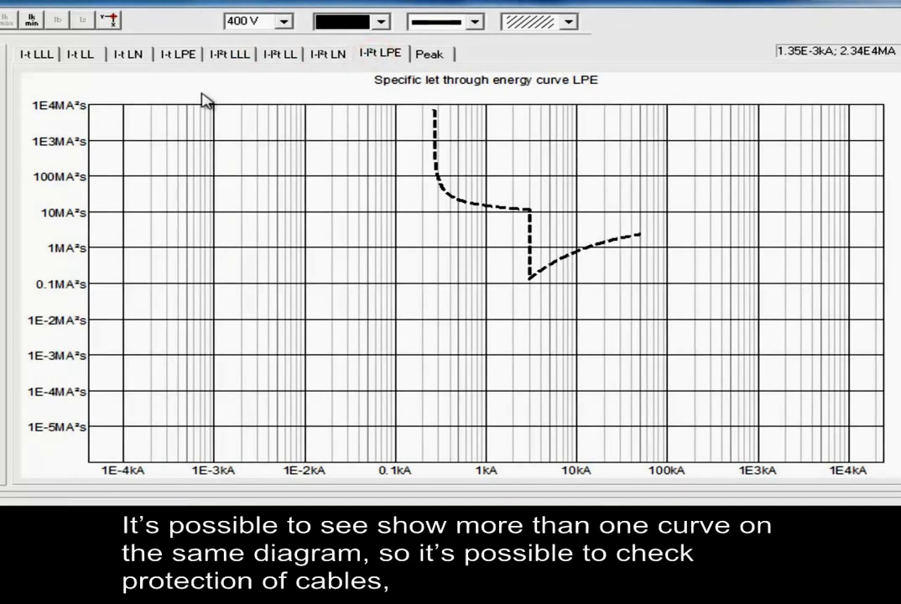
Return to the I-t time-current view and check another object to overlay its curve.
click(36, 54)
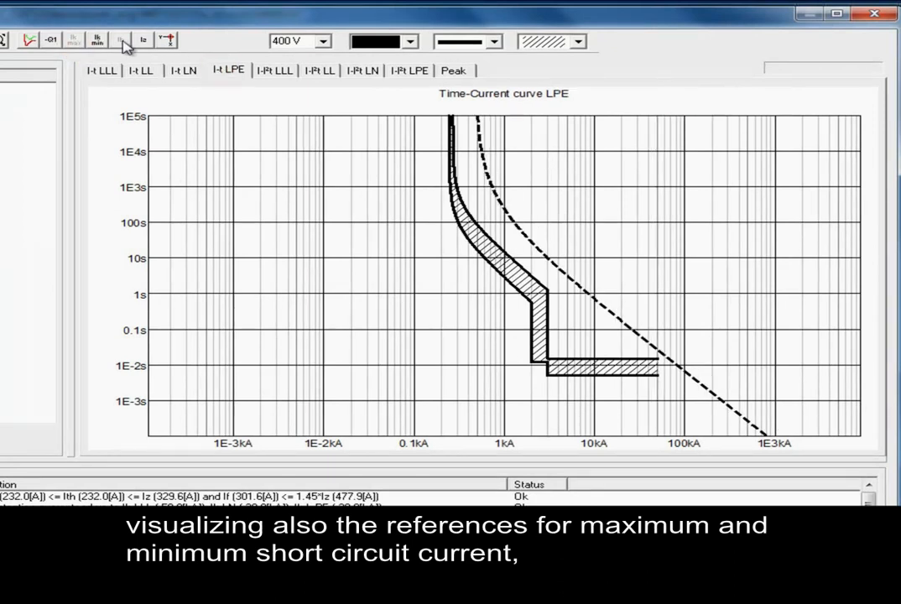
click(97, 40)
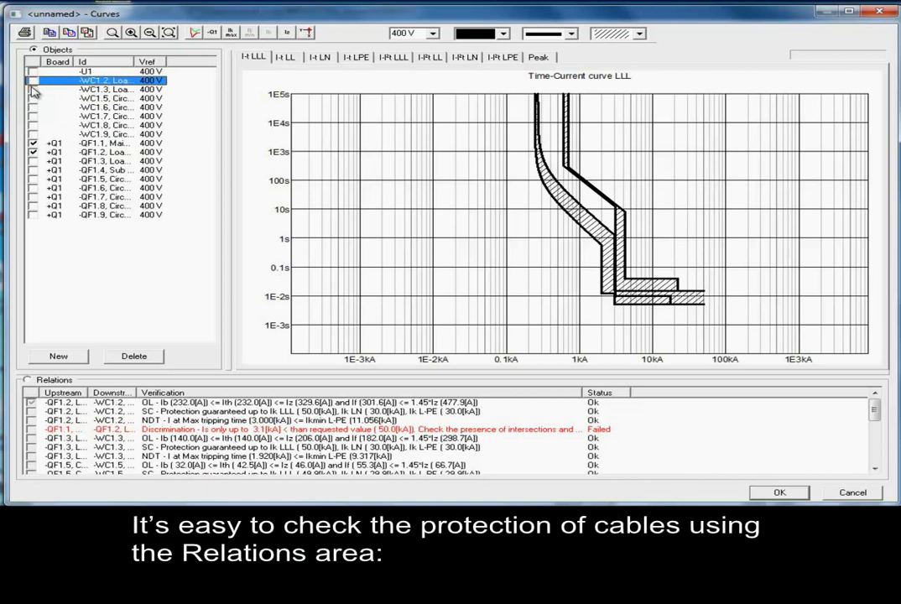
mouse_move(97, 321)
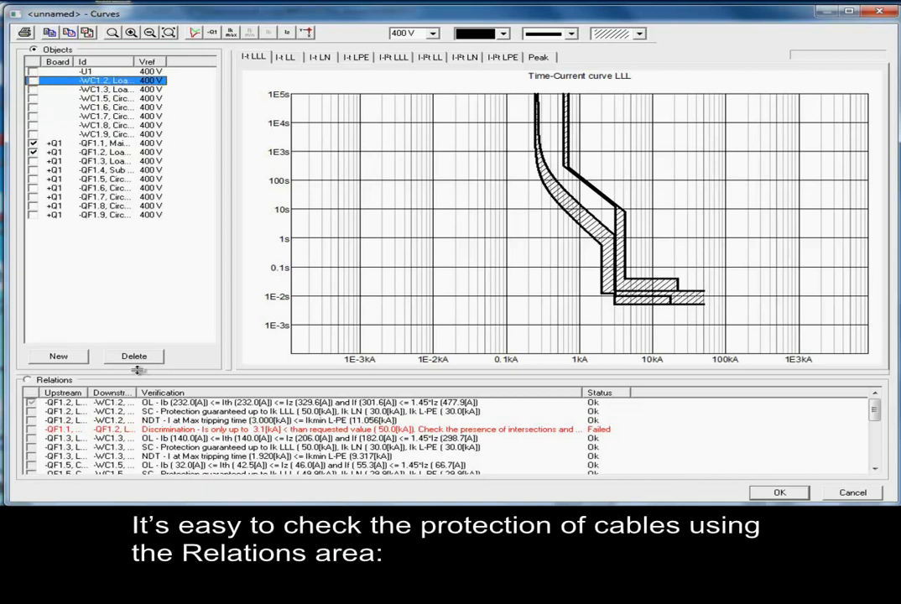
Enable Relations so a selected protection relation's LLL curves are plotted.
click(93, 142)
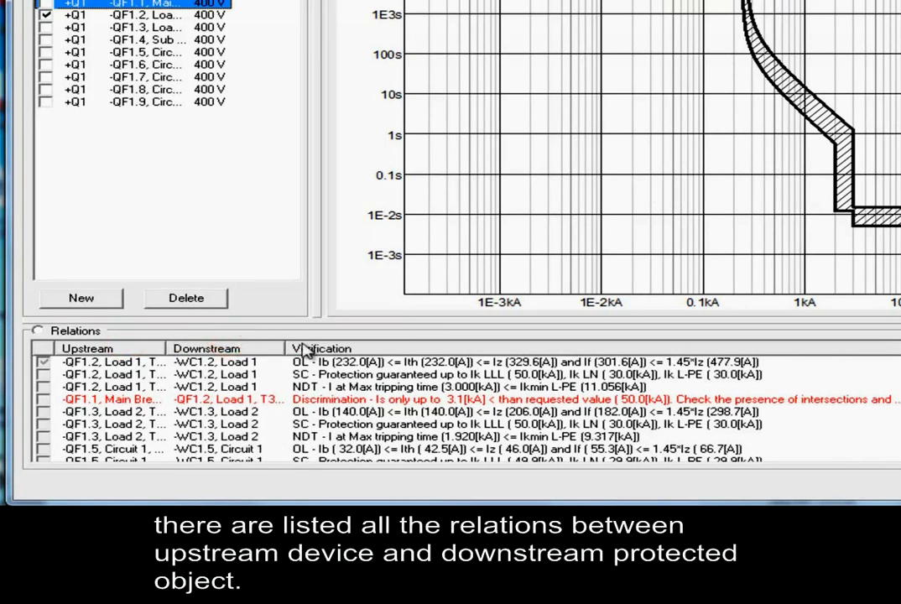
mouse_move(260, 367)
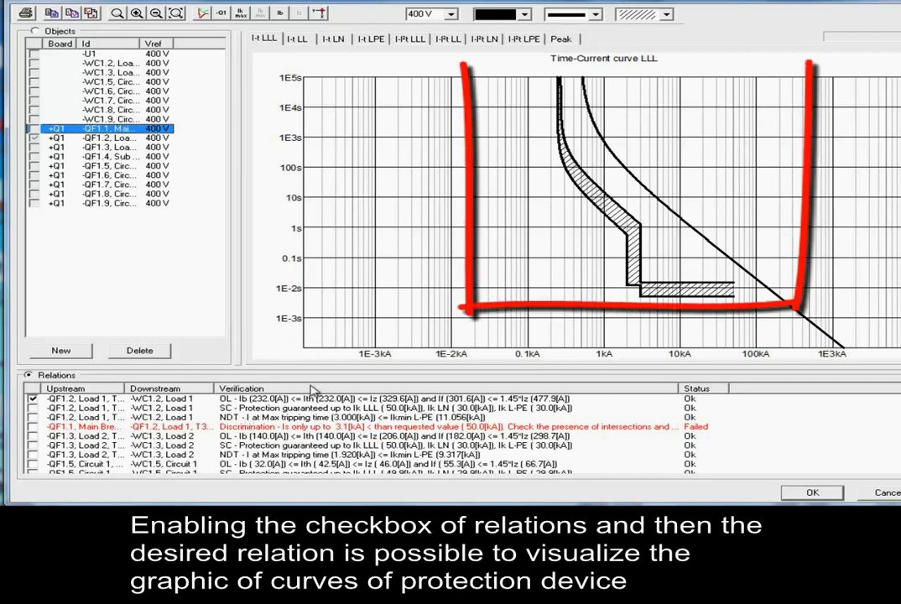
mouse_move(608, 124)
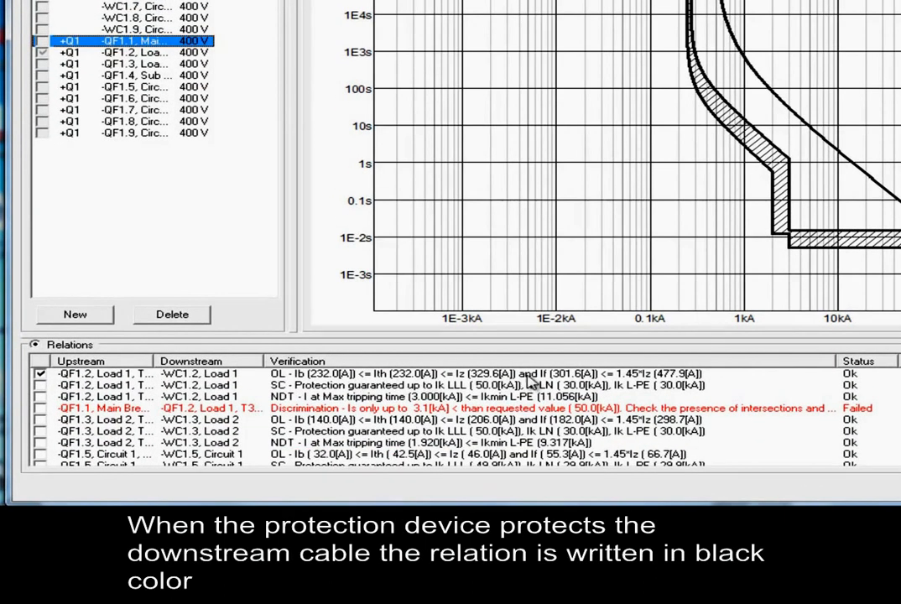
mouse_move(769, 377)
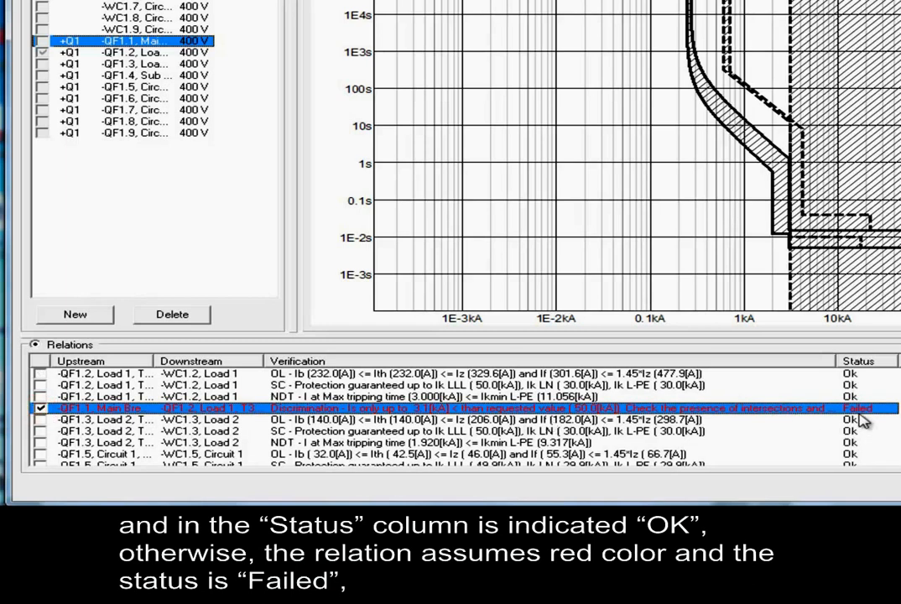
mouse_move(323, 408)
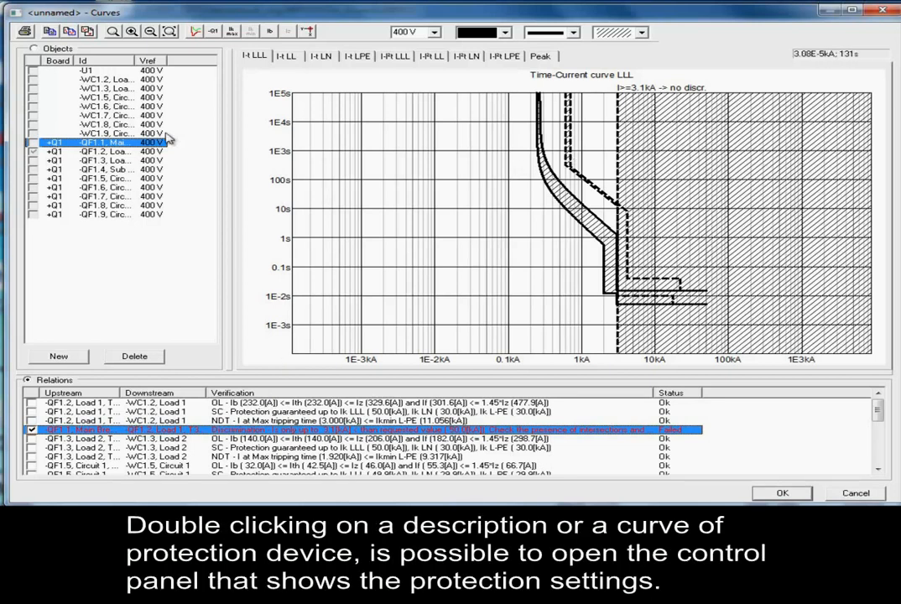
Raise the QF1.1 breaker's instantaneous setting I from 4.50 to 6.50 in its release settings.
double_click(104, 141)
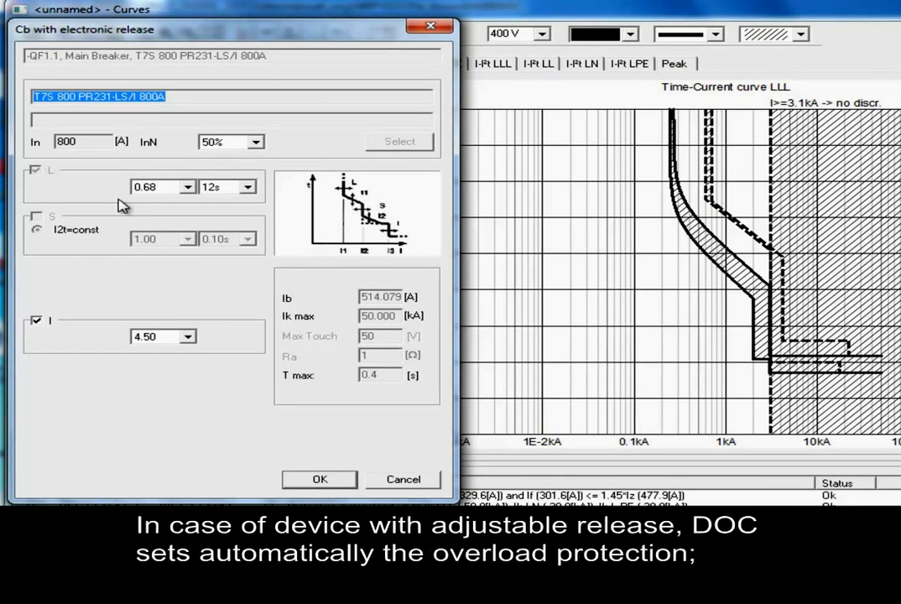
mouse_move(193, 188)
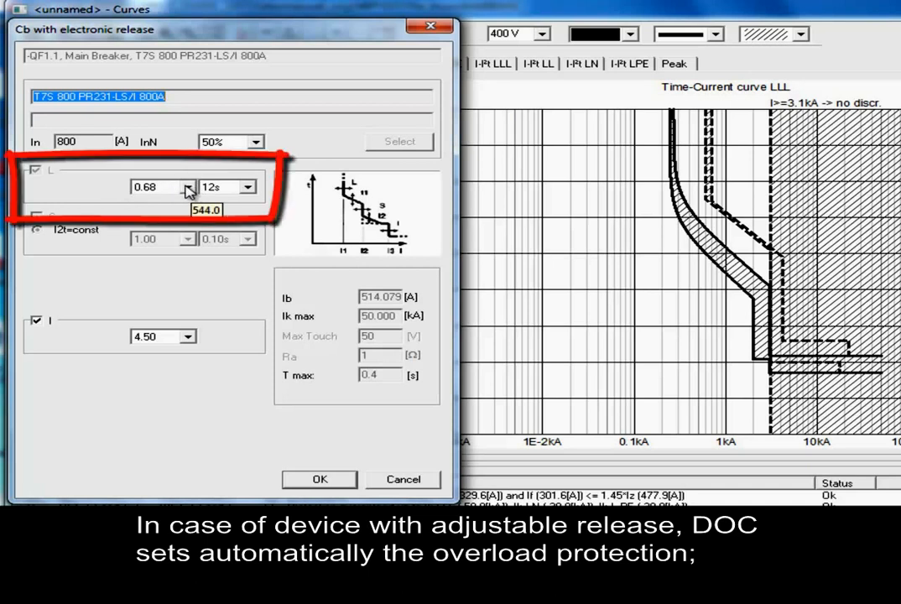
mouse_move(136, 208)
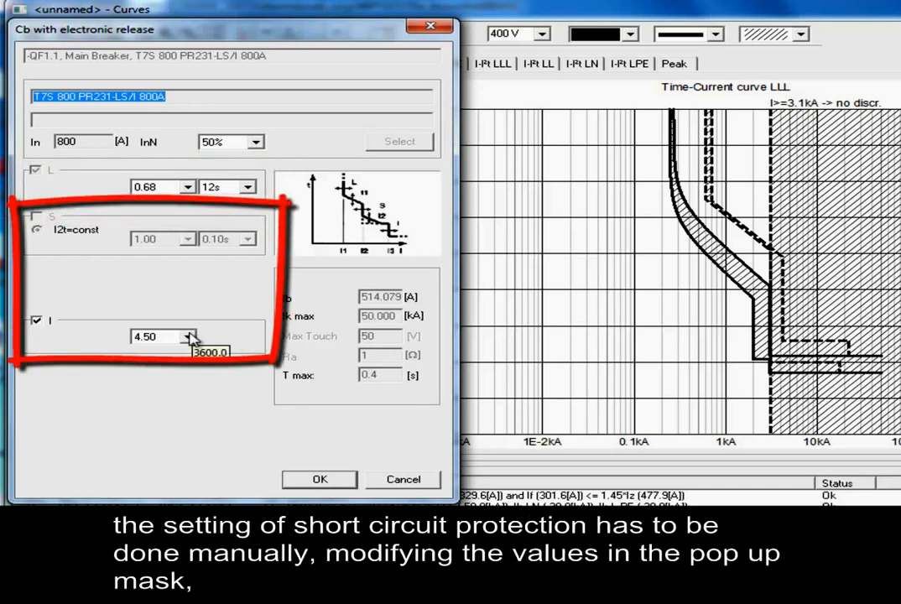
click(188, 336)
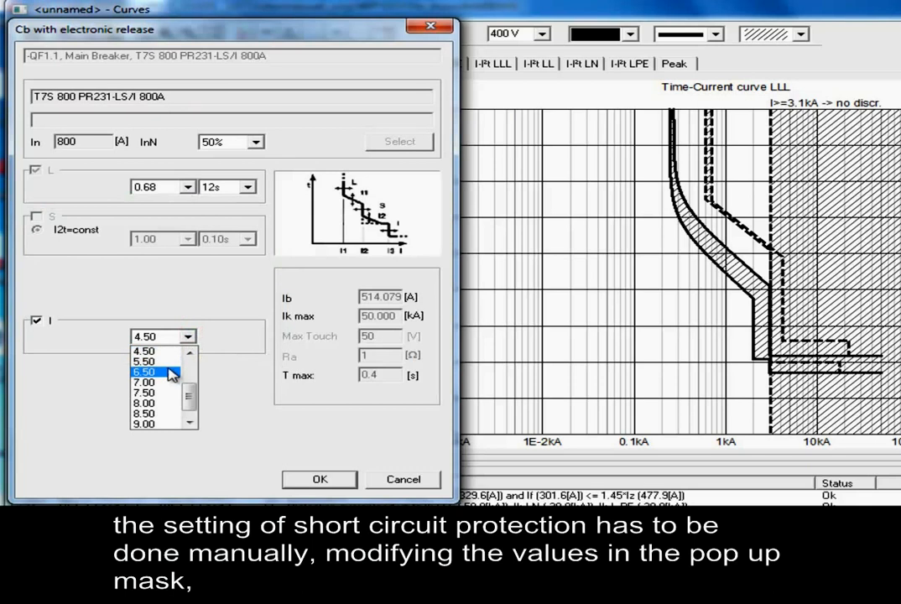
click(144, 372)
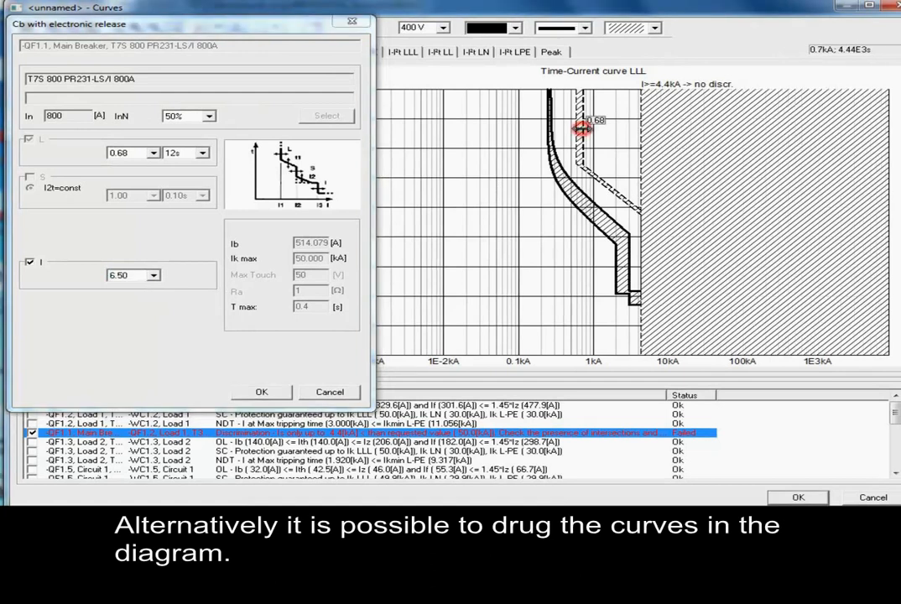
Drag the breaker curve on the LLL diagram to adjust its settings graphically.
drag(580, 128, 621, 232)
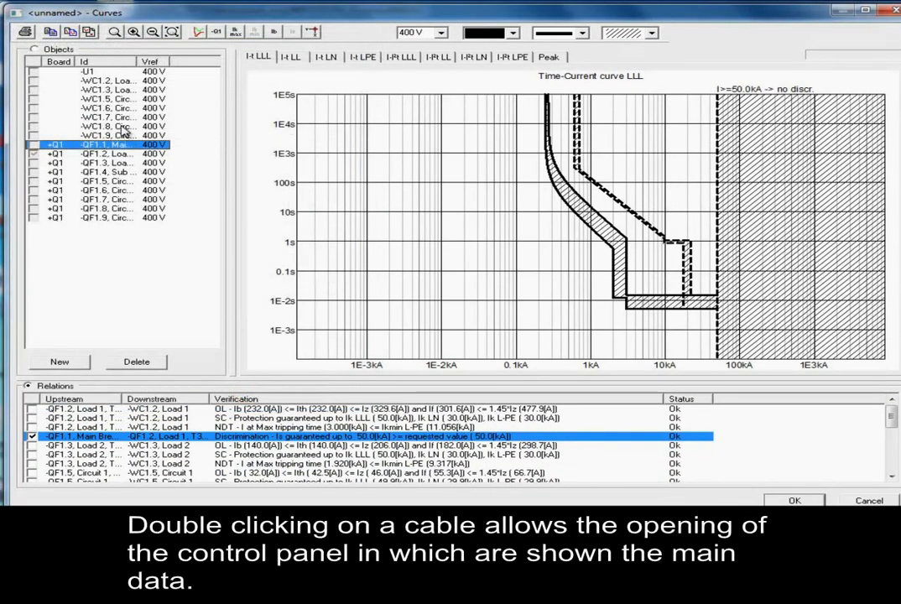
double_click(107, 125)
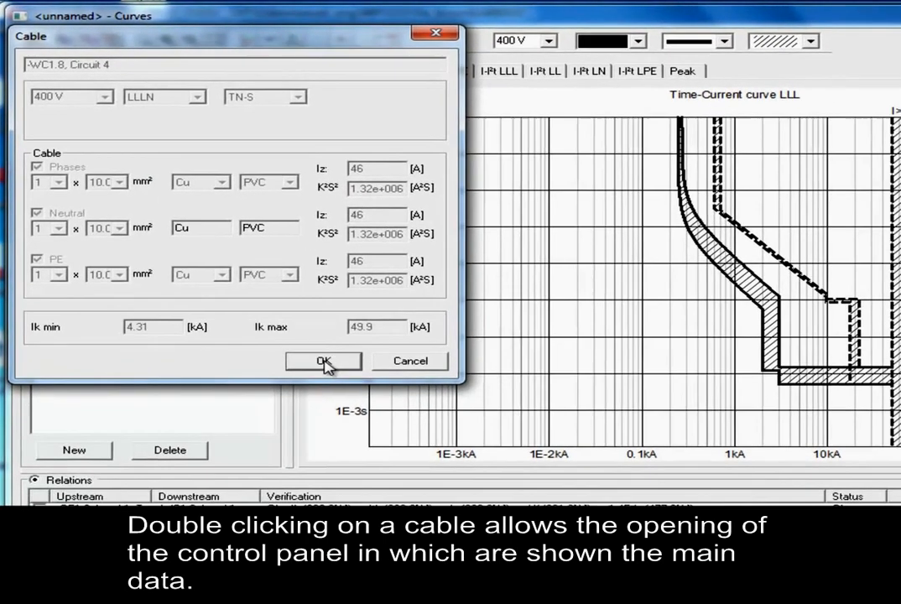
click(322, 361)
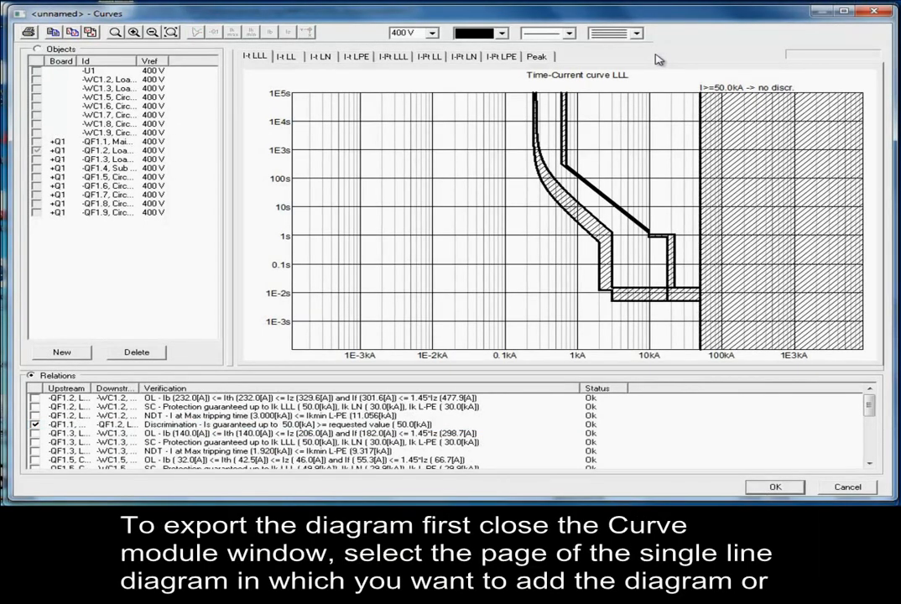
mouse_move(826, 35)
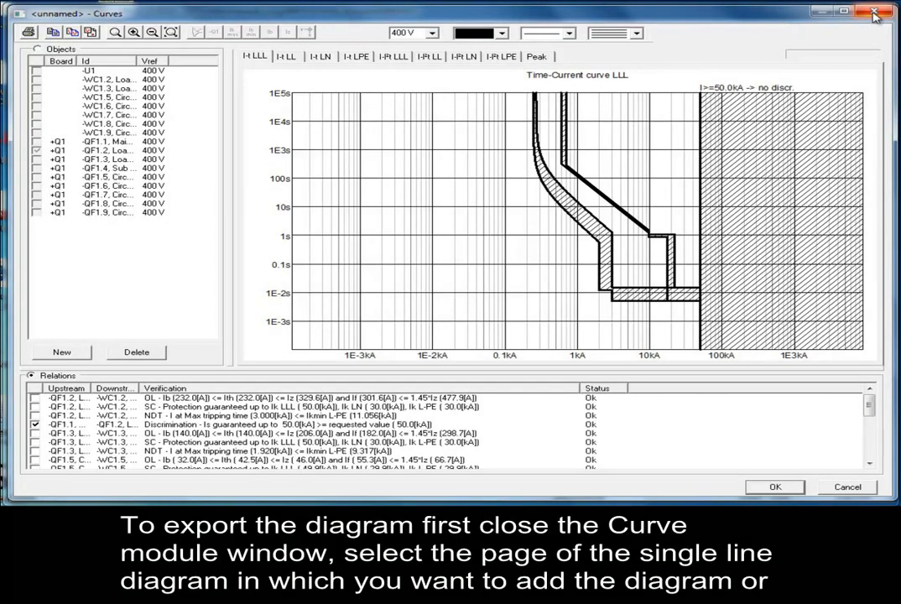
Close the Curves window to the single line diagram sheet, then reopen the Curves module.
click(877, 13)
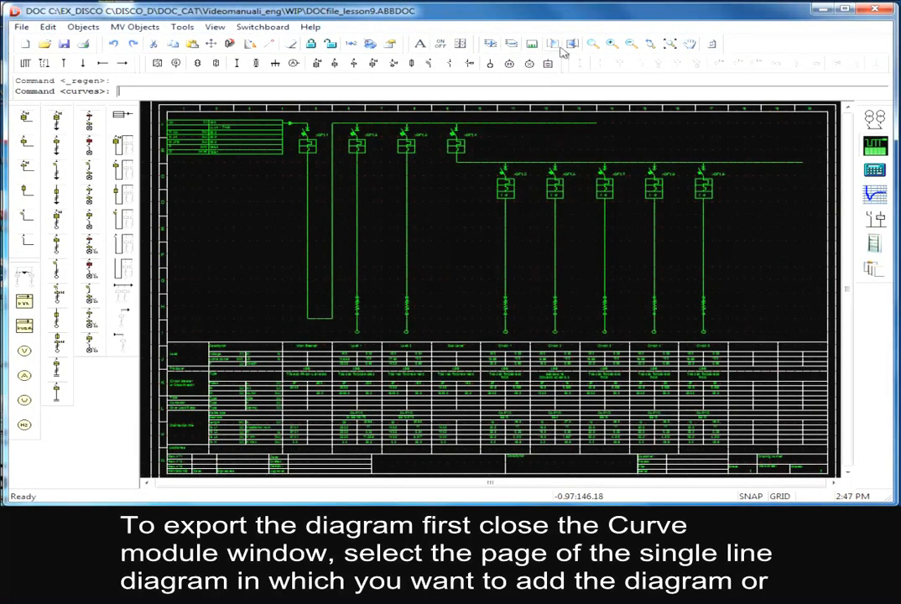
mouse_move(491, 43)
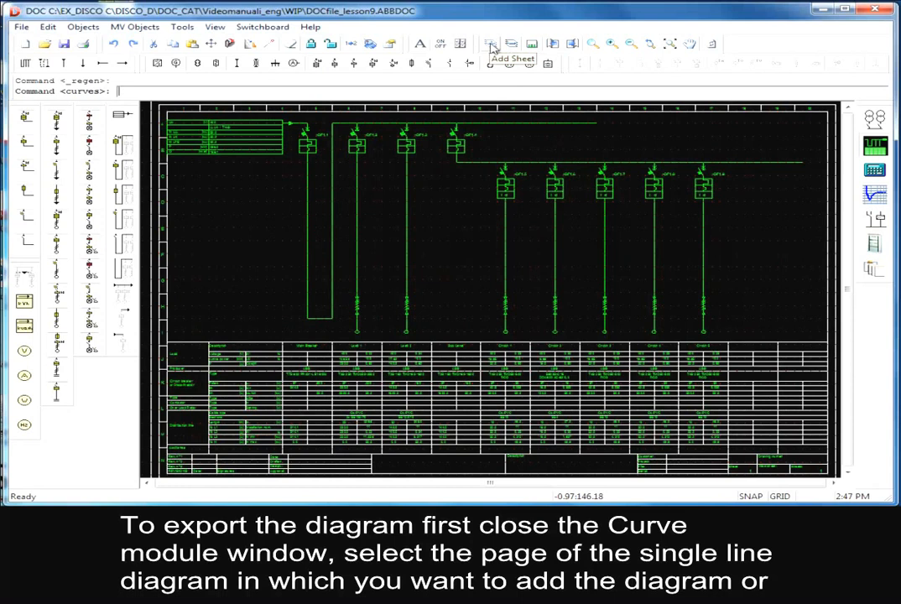
click(490, 44)
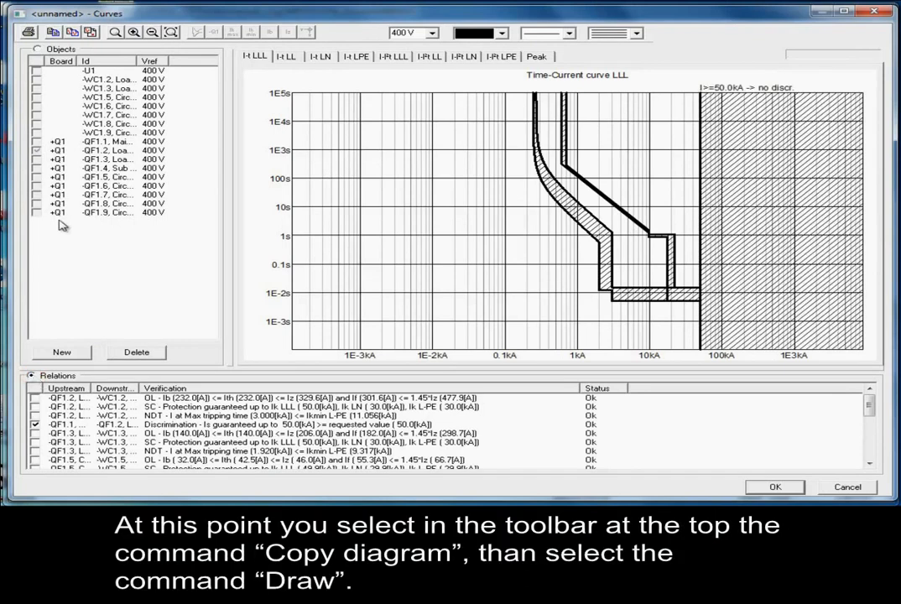
mouse_move(72, 32)
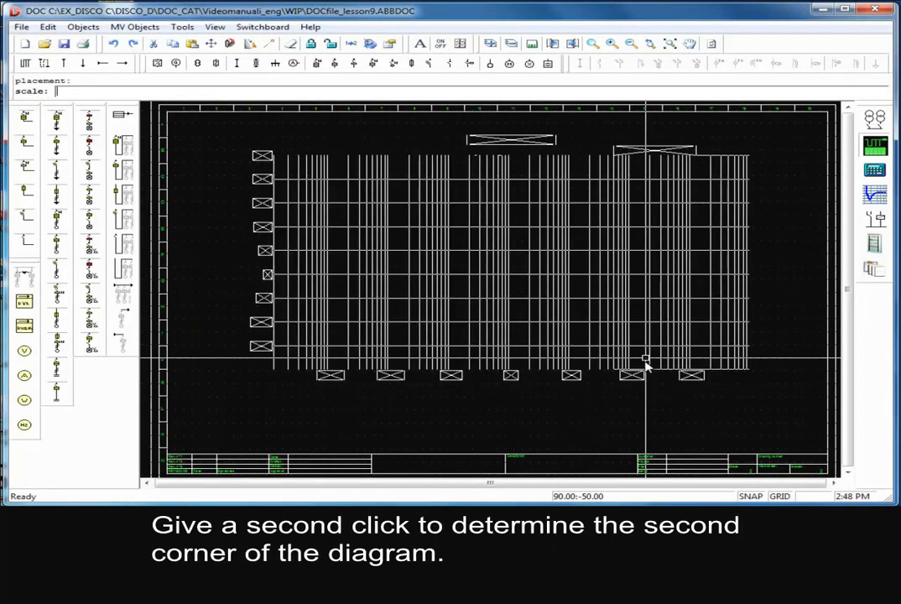
Place the LLL time-current diagram's second corner on the sheet and confirm with OK.
click(646, 366)
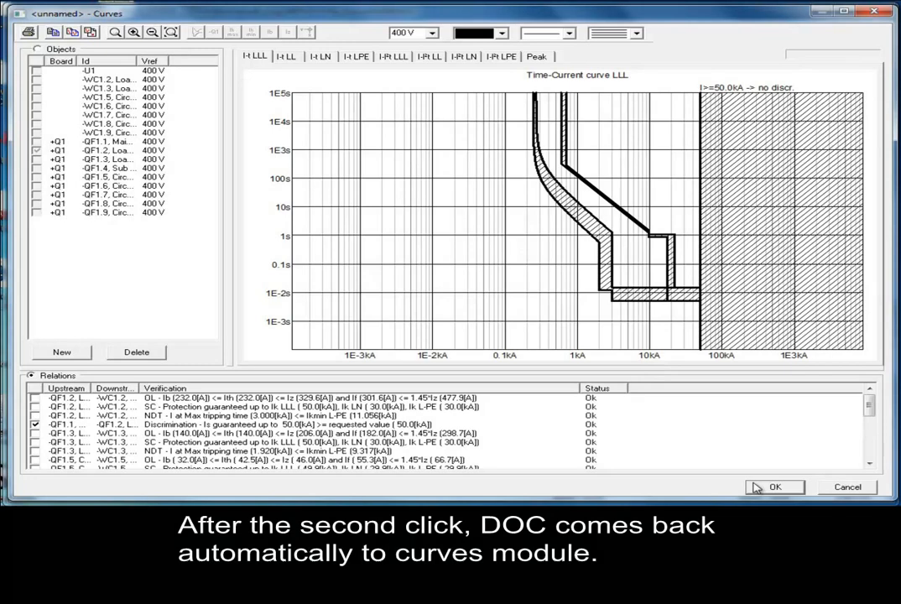
click(775, 487)
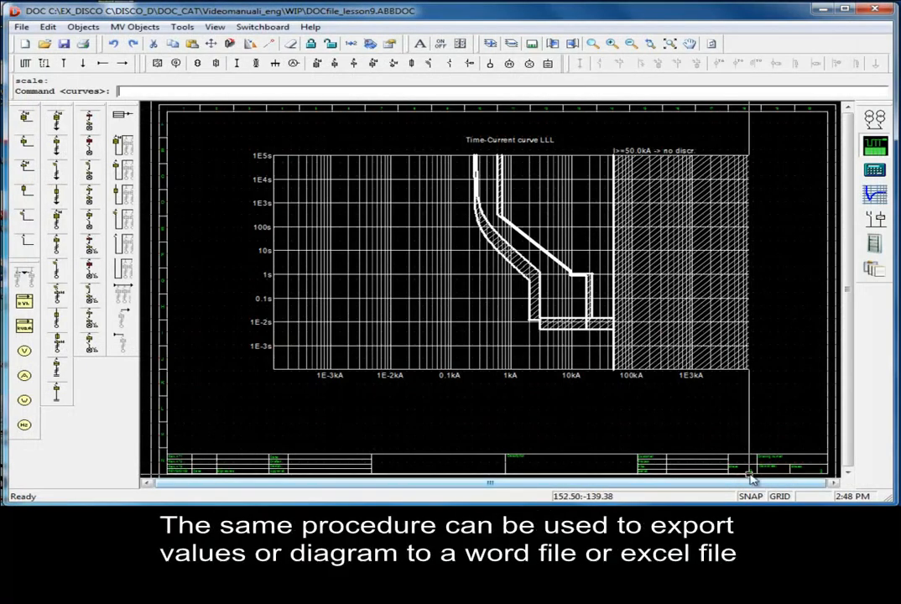